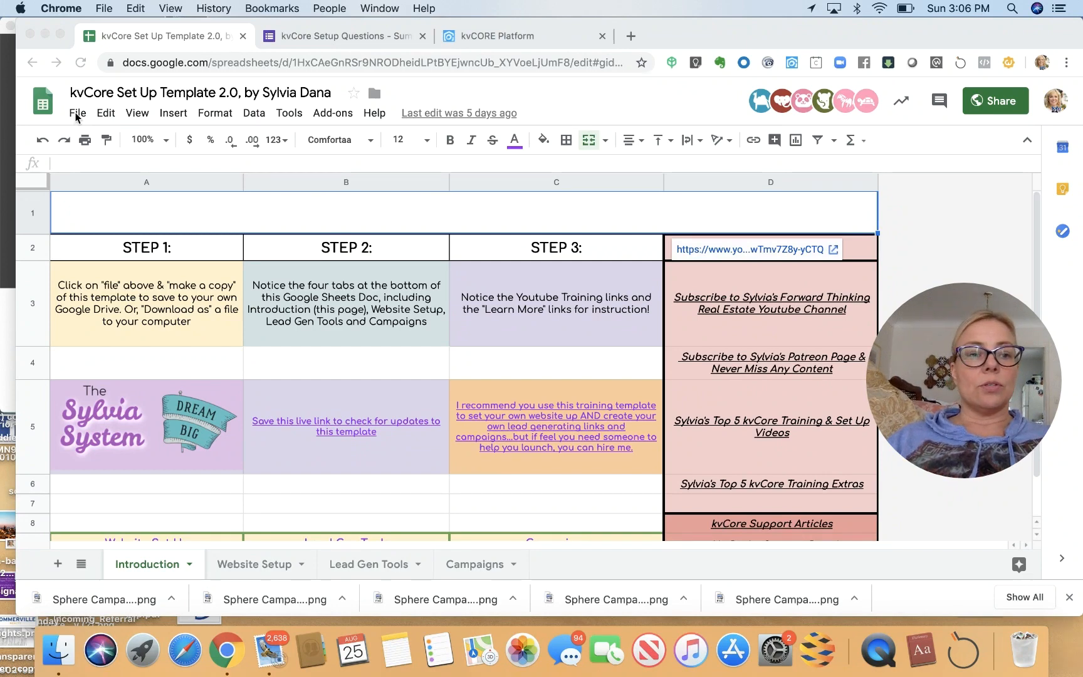
# Begin making a copy of the kvCore Set Up Template via File > Make a copy.
pyautogui.click(78, 113)
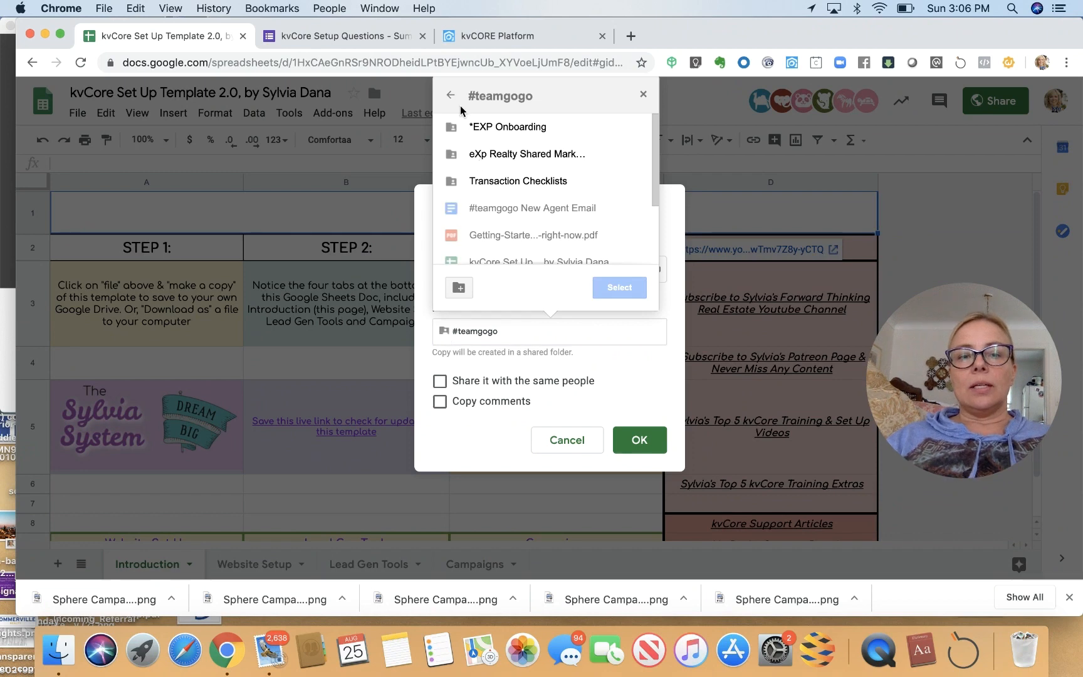
# Choose COMPLETE kvCore Setups in My Drive as the copy's destination folder.
pyautogui.click(450, 94)
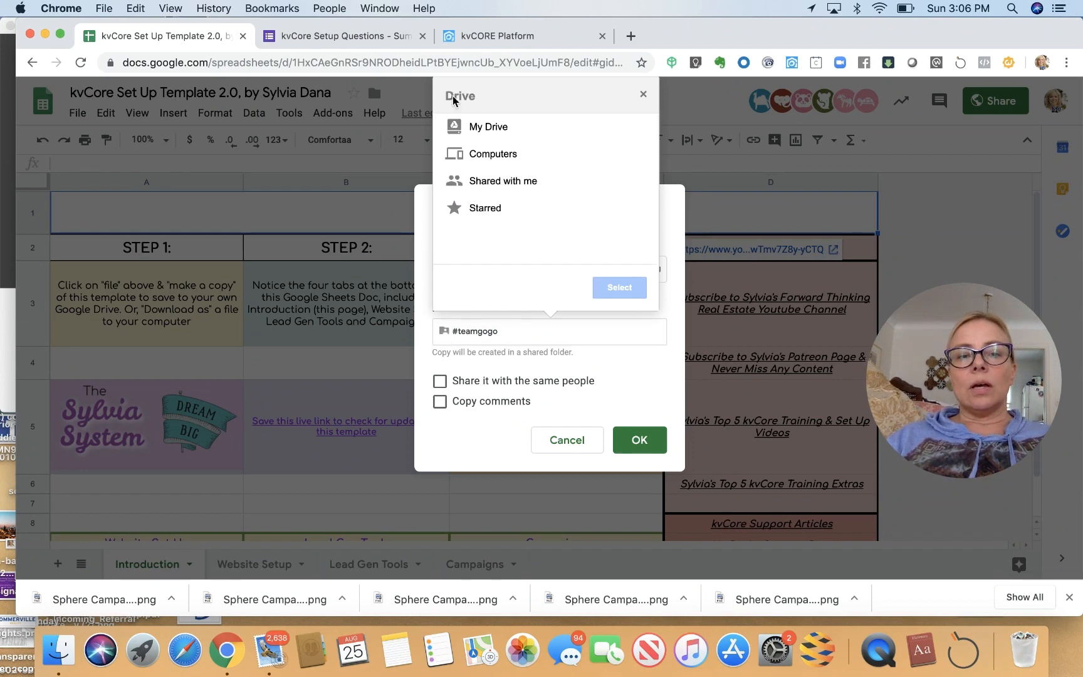
pyautogui.click(489, 126)
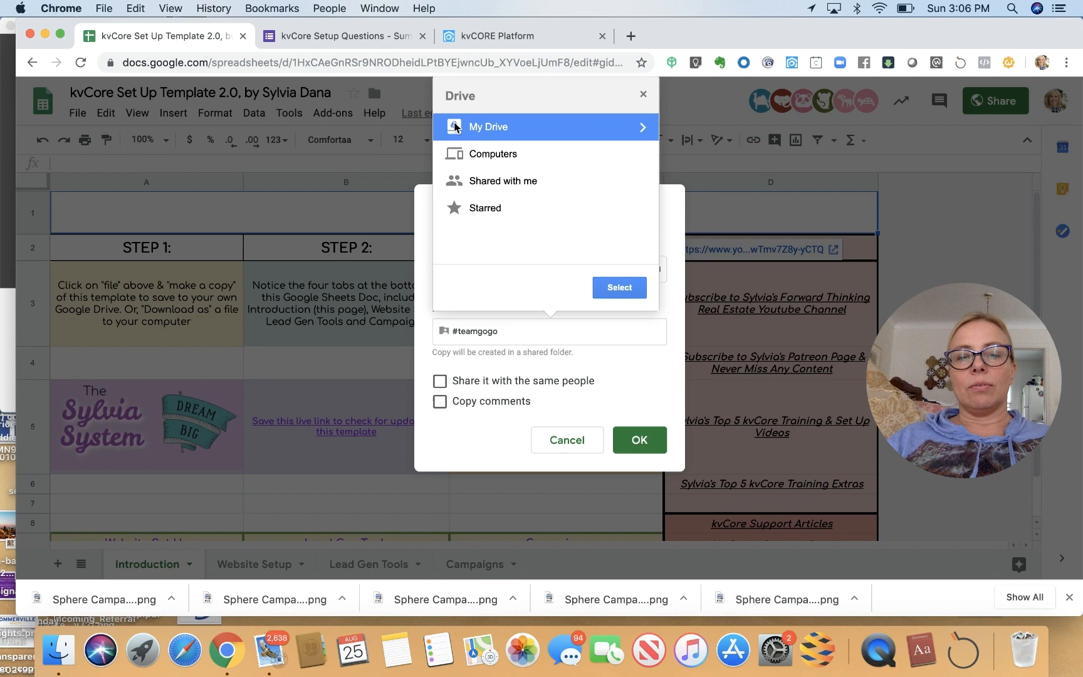
pyautogui.moveTo(608, 257)
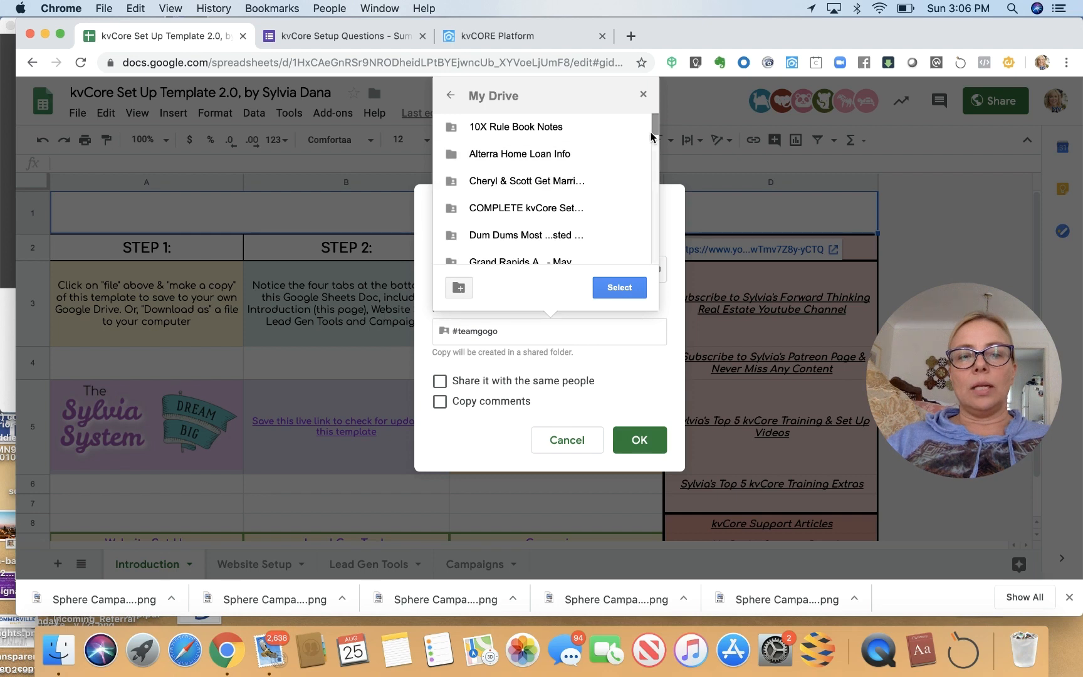
pyautogui.scroll(-3)
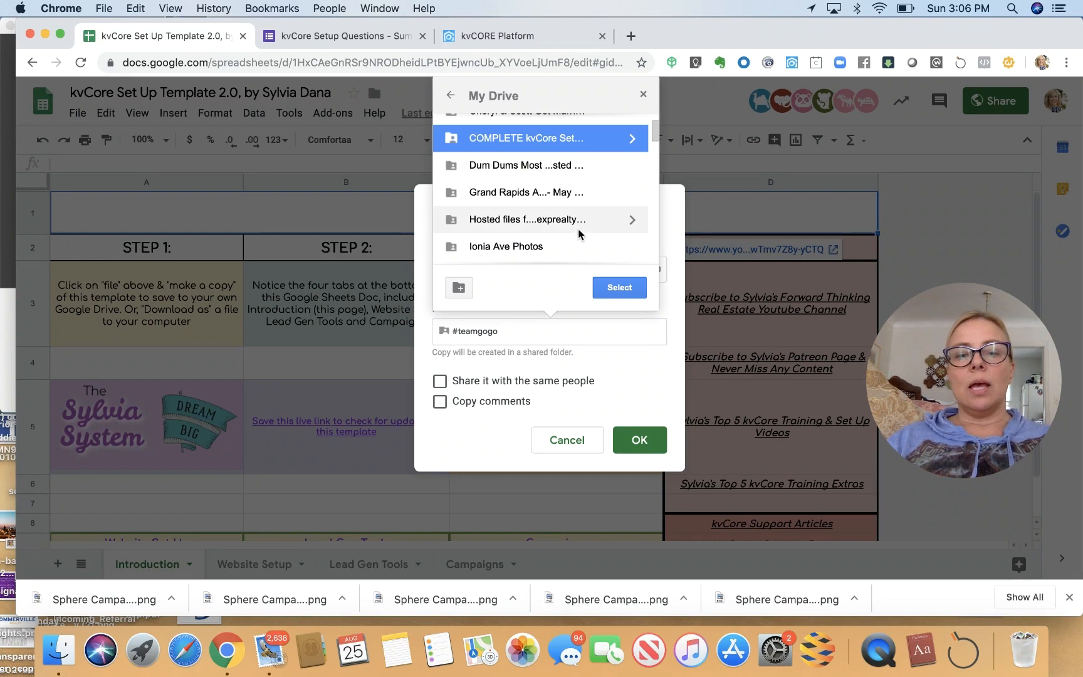
pyautogui.click(618, 287)
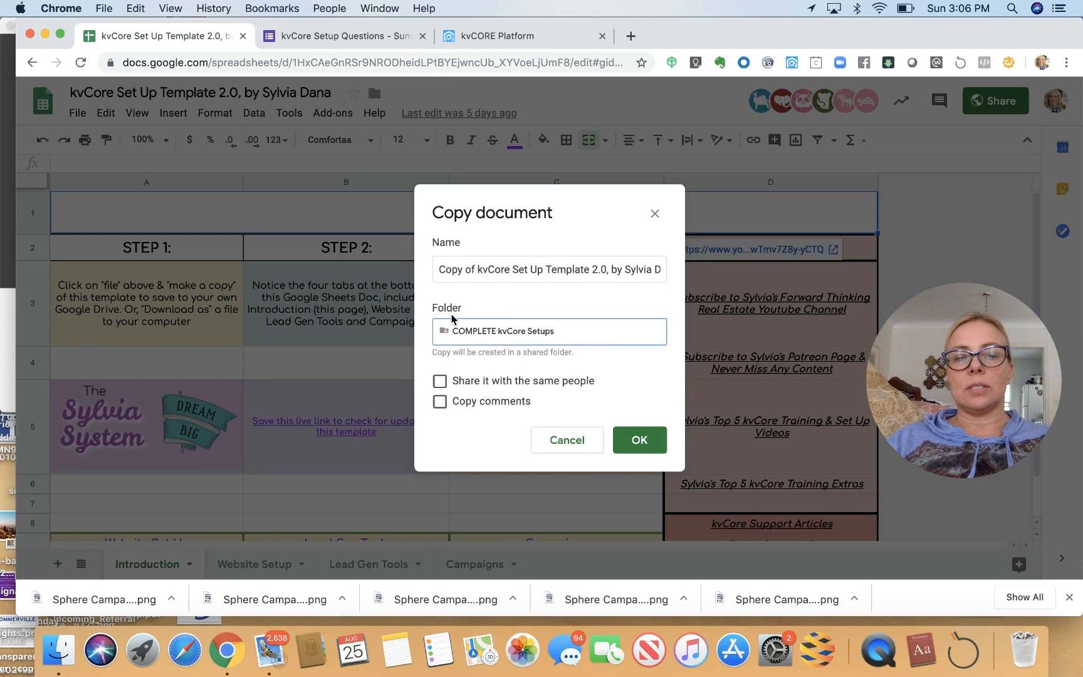
pyautogui.moveTo(503, 337)
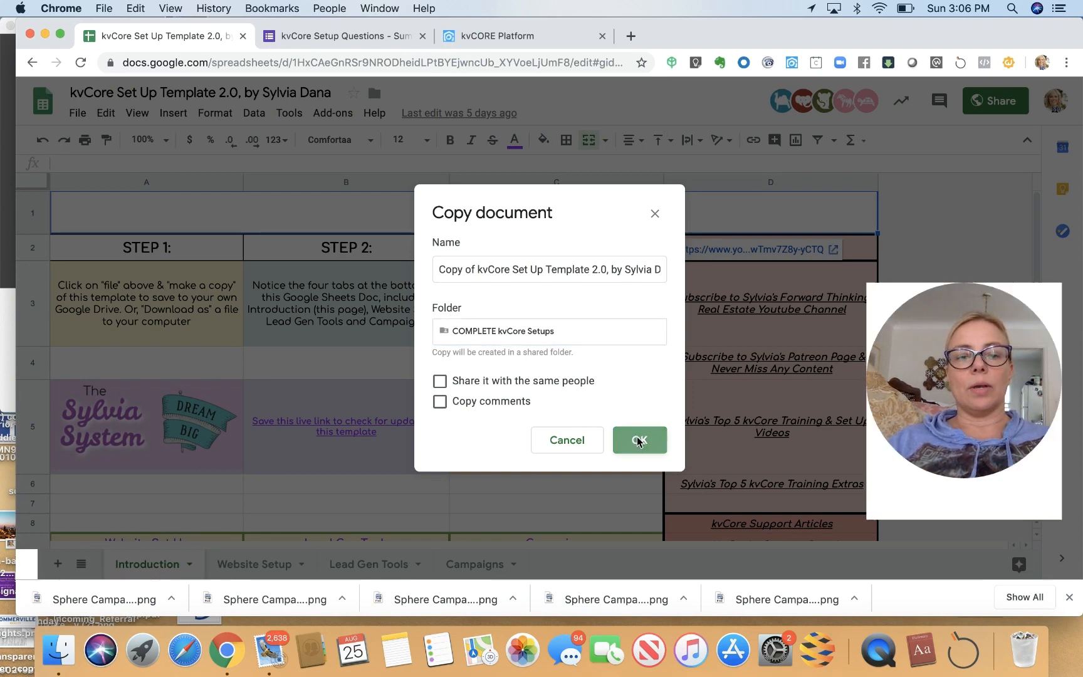
# Confirm OK to create the template copy in the chosen folder.
pyautogui.click(639, 440)
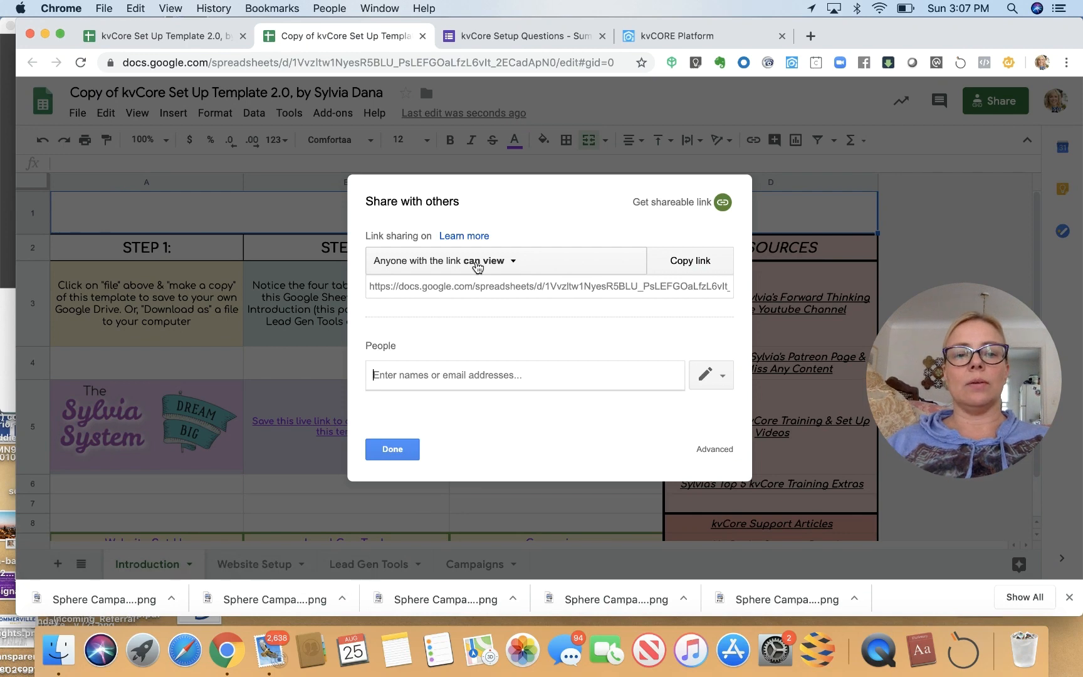
pyautogui.click(391, 448)
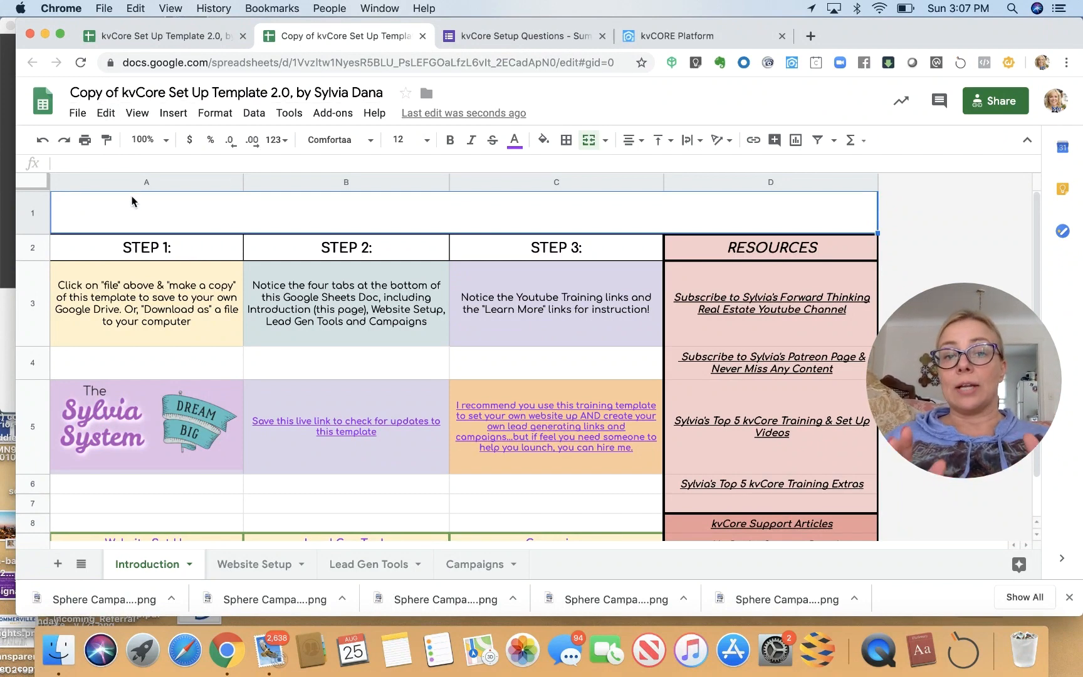
pyautogui.moveTo(425, 96)
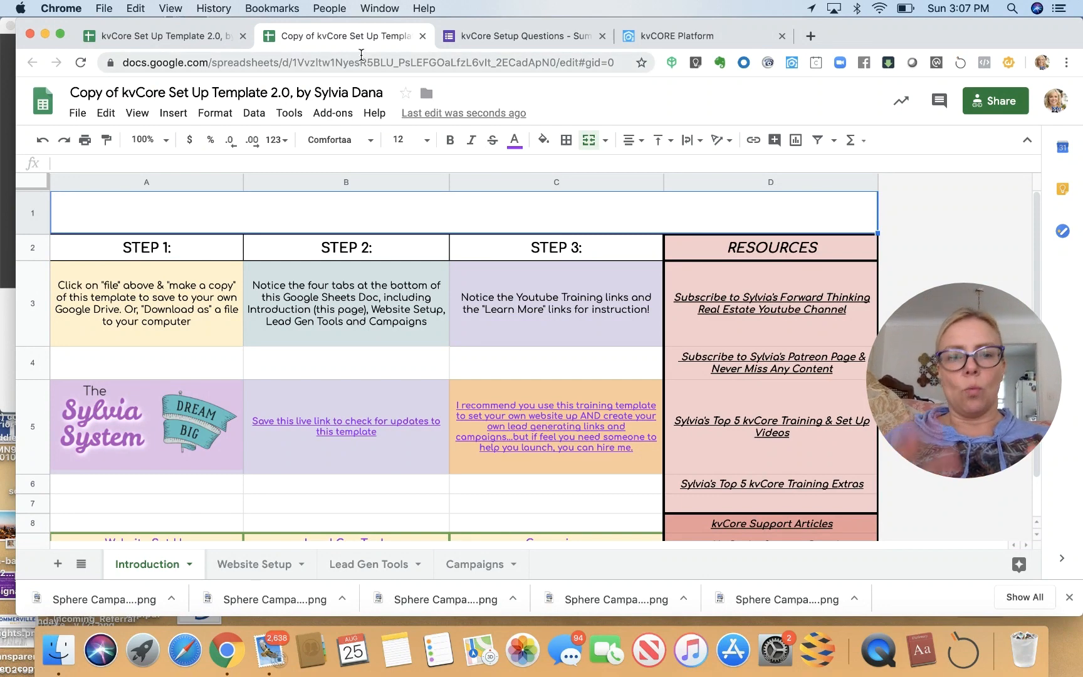
pyautogui.moveTo(426, 92)
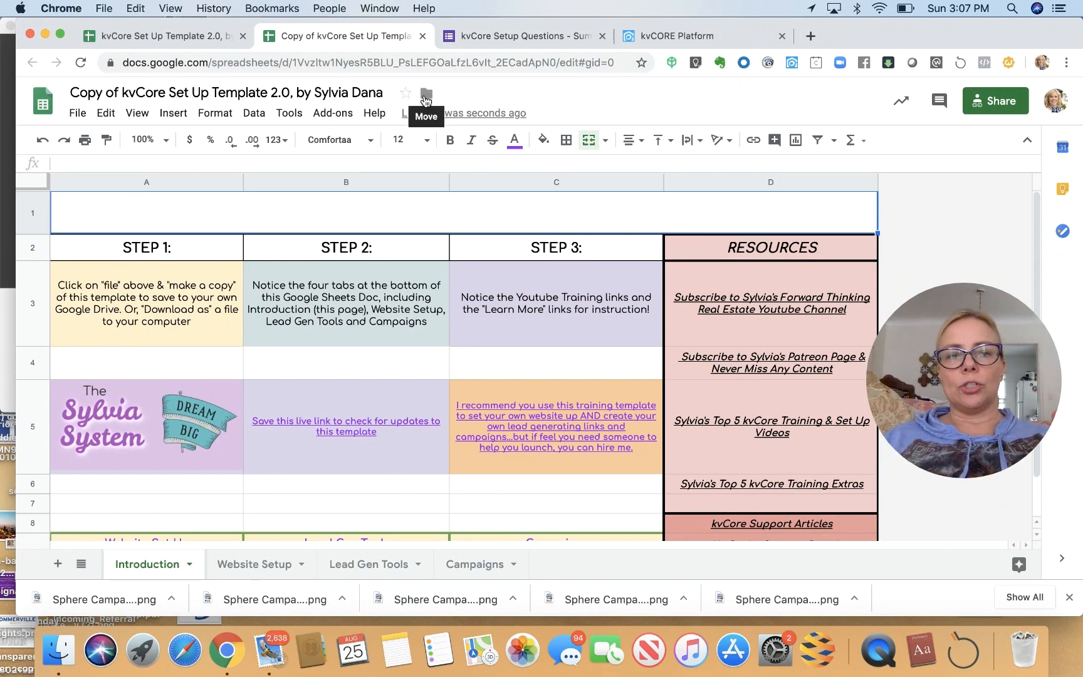